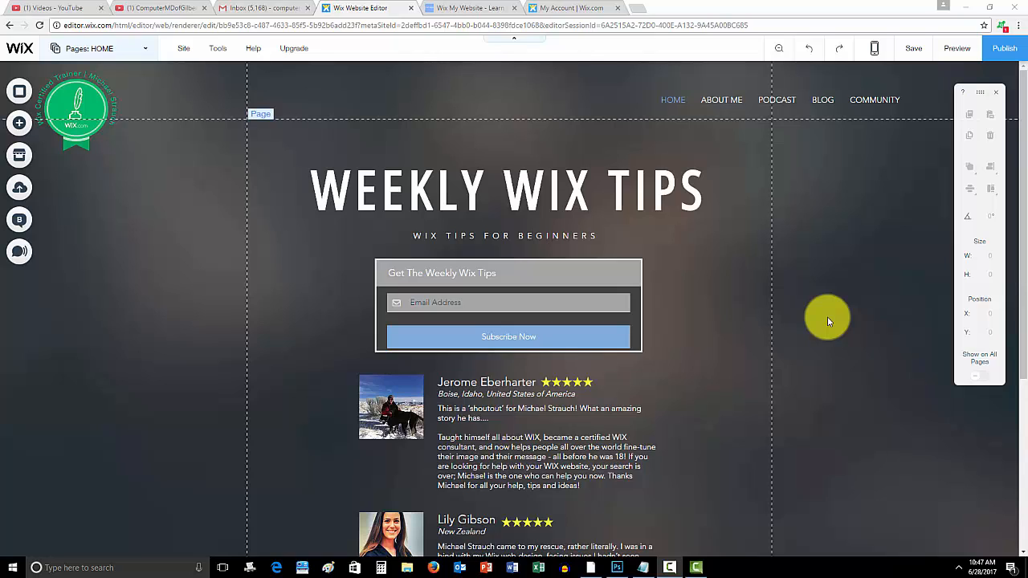
pyautogui.moveTo(630, 282)
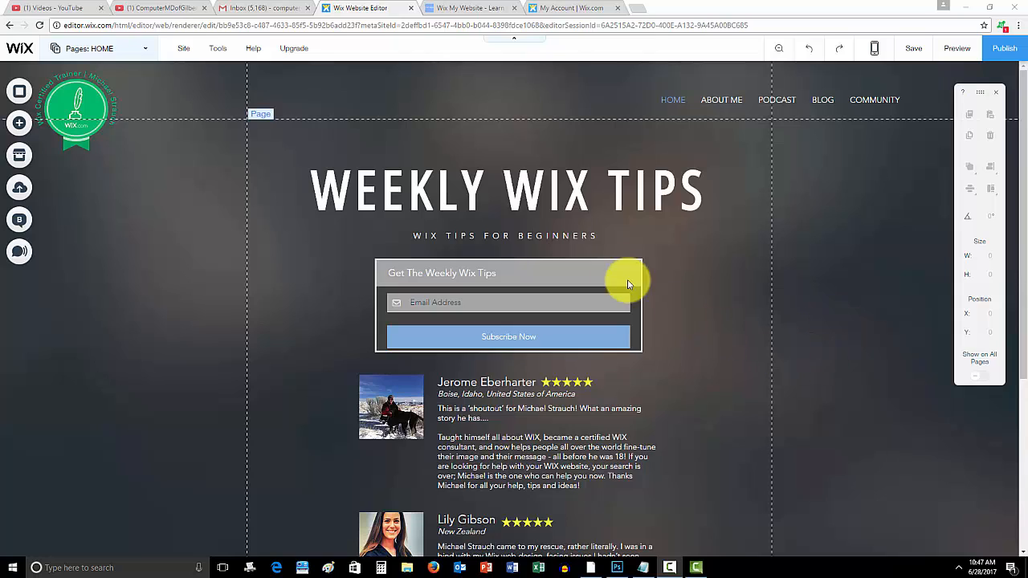
pyautogui.moveTo(800, 295)
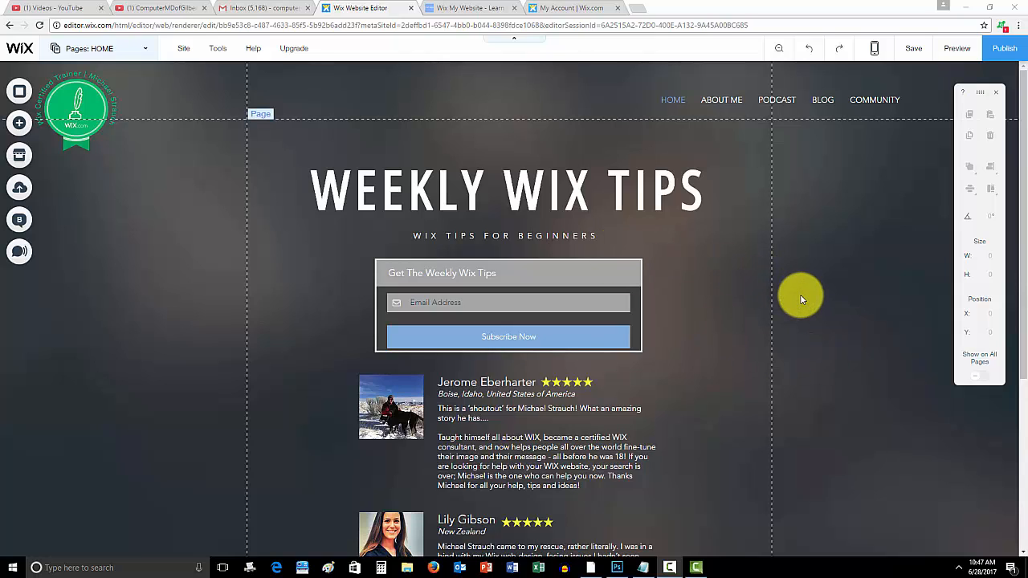
pyautogui.moveTo(675, 303)
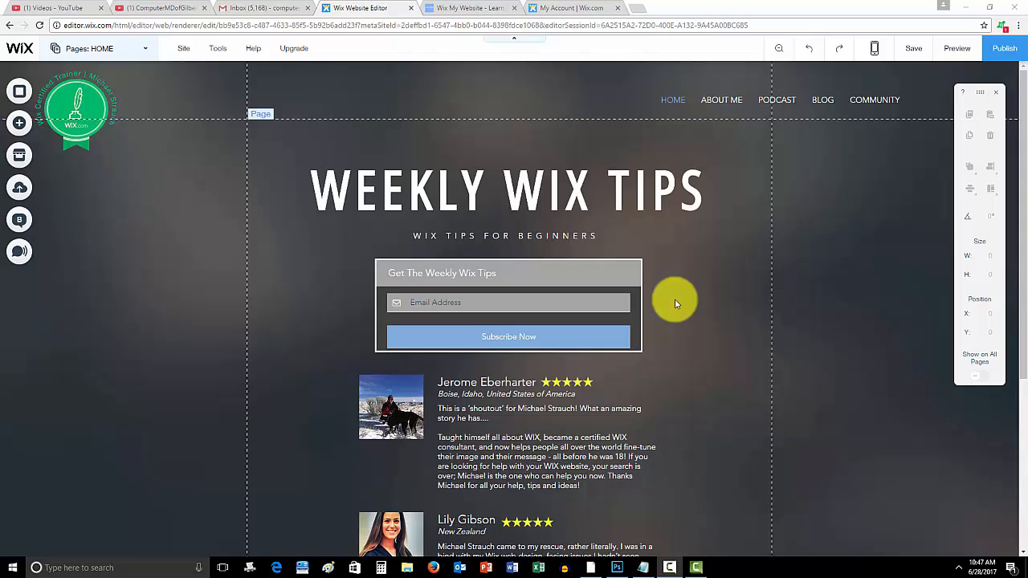
pyautogui.moveTo(839, 128)
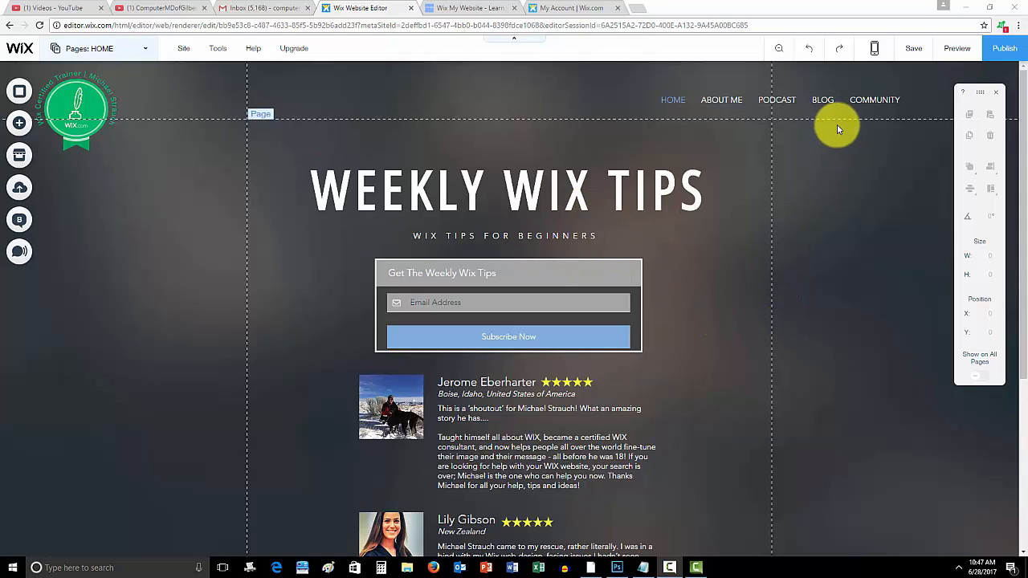
pyautogui.moveTo(732, 132)
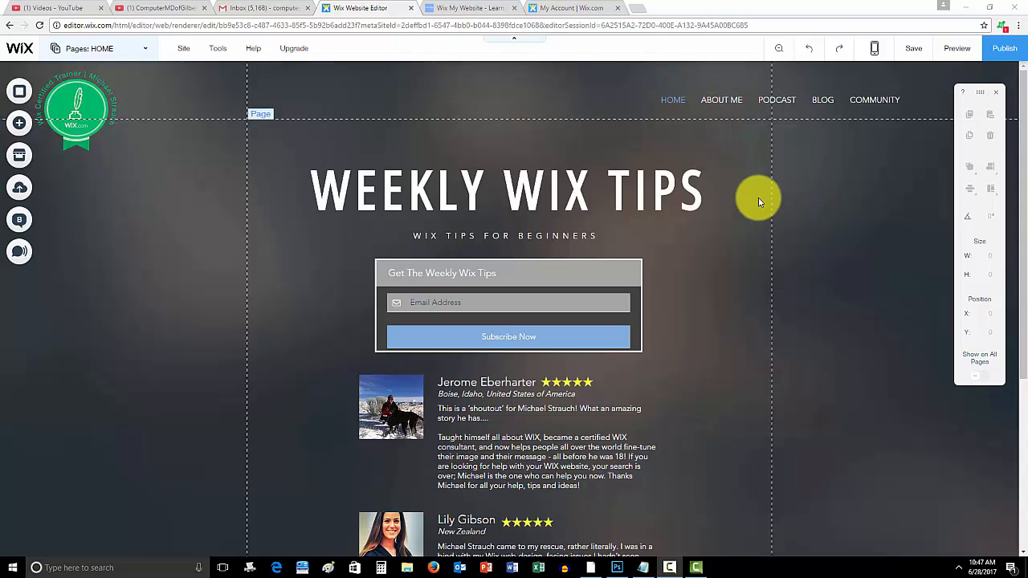
pyautogui.moveTo(832, 269)
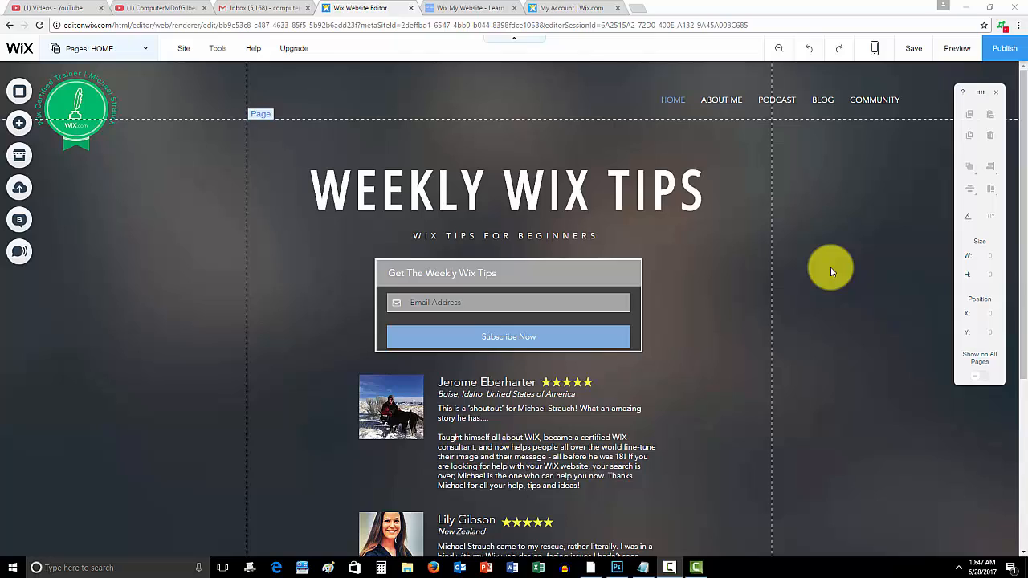
pyautogui.moveTo(784, 293)
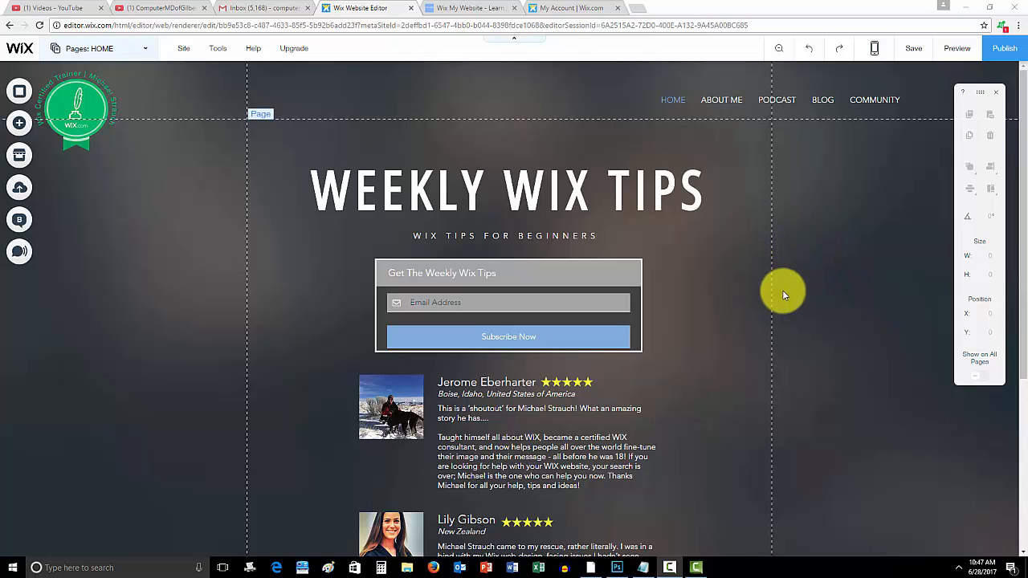
pyautogui.moveTo(796, 300)
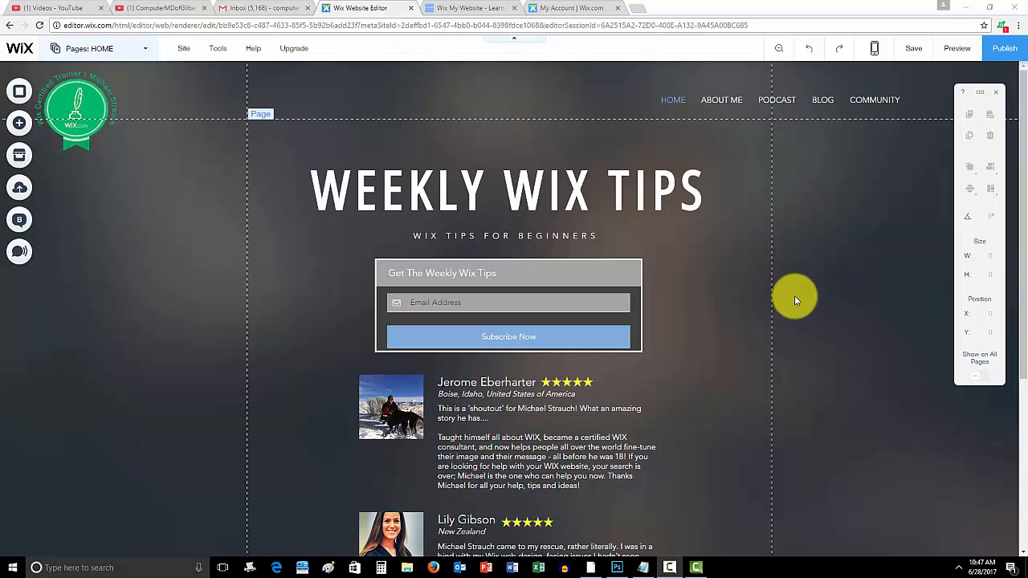
pyautogui.moveTo(825, 339)
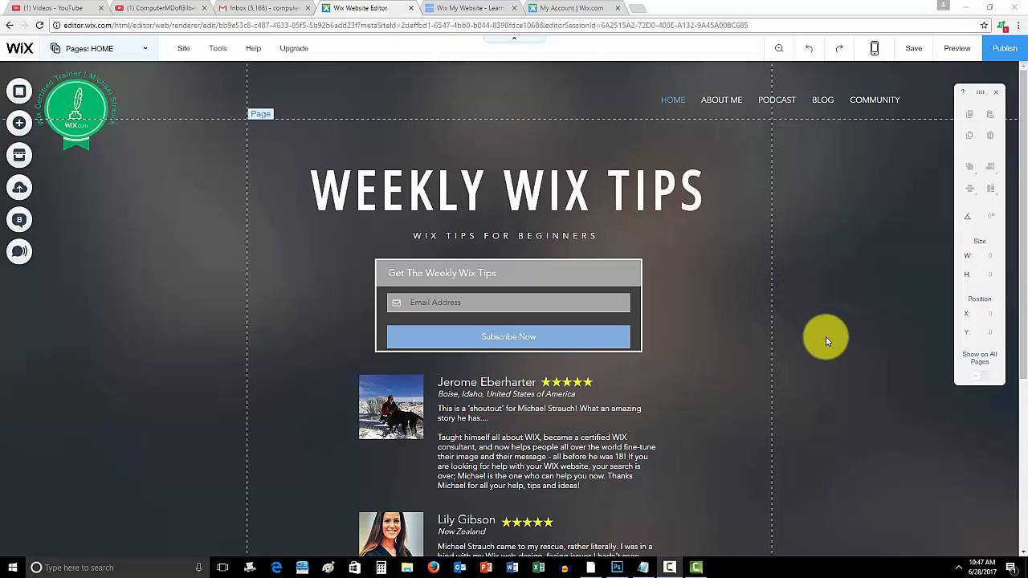
pyautogui.moveTo(793, 313)
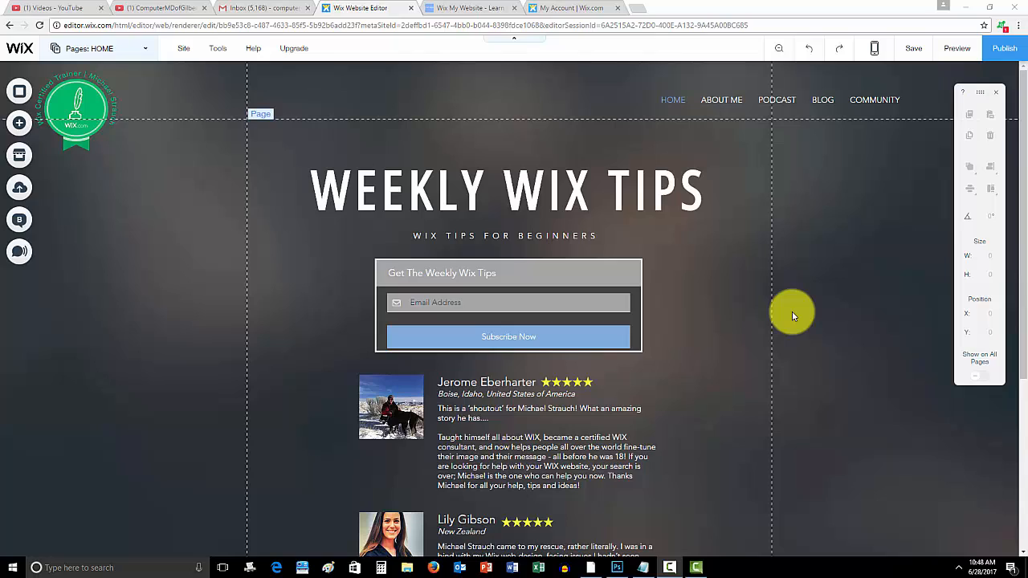
pyautogui.moveTo(771, 276)
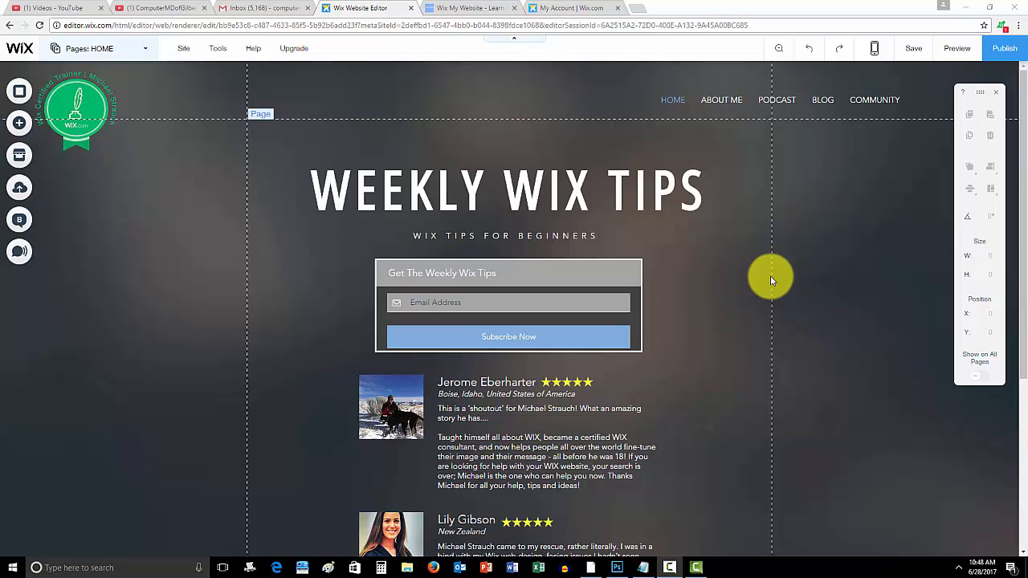
pyautogui.moveTo(806, 209)
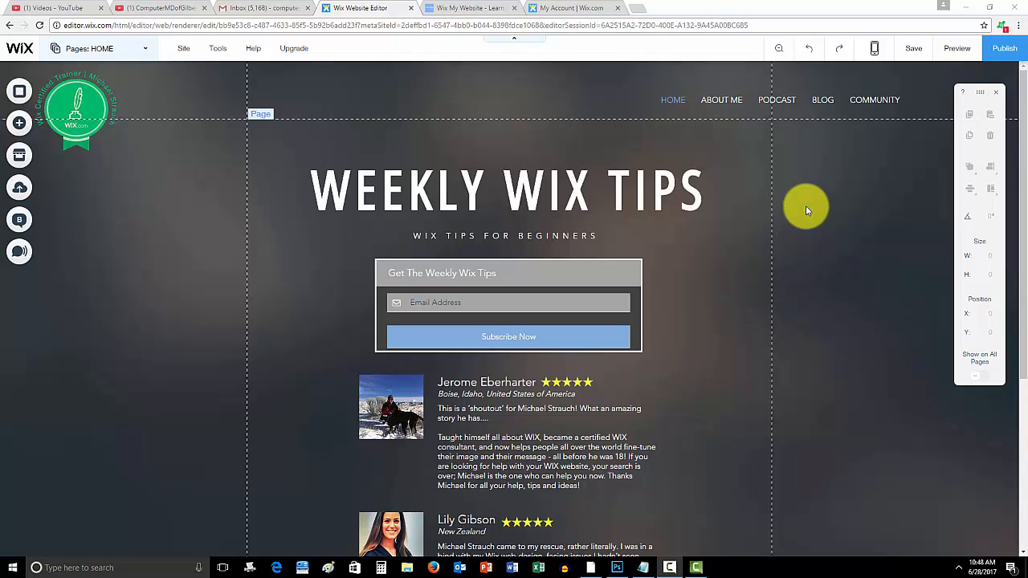
pyautogui.moveTo(929, 288)
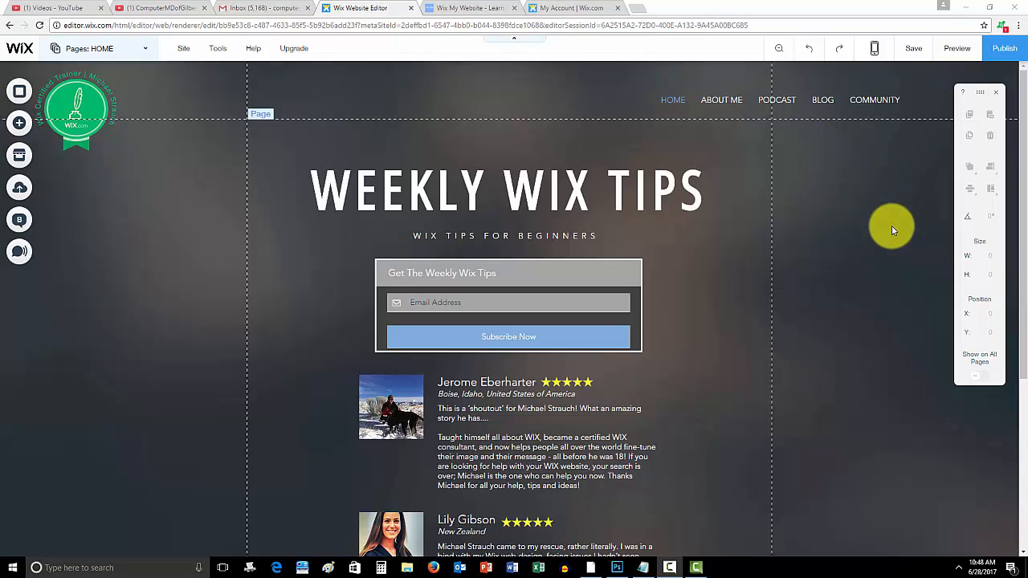
pyautogui.moveTo(819, 270)
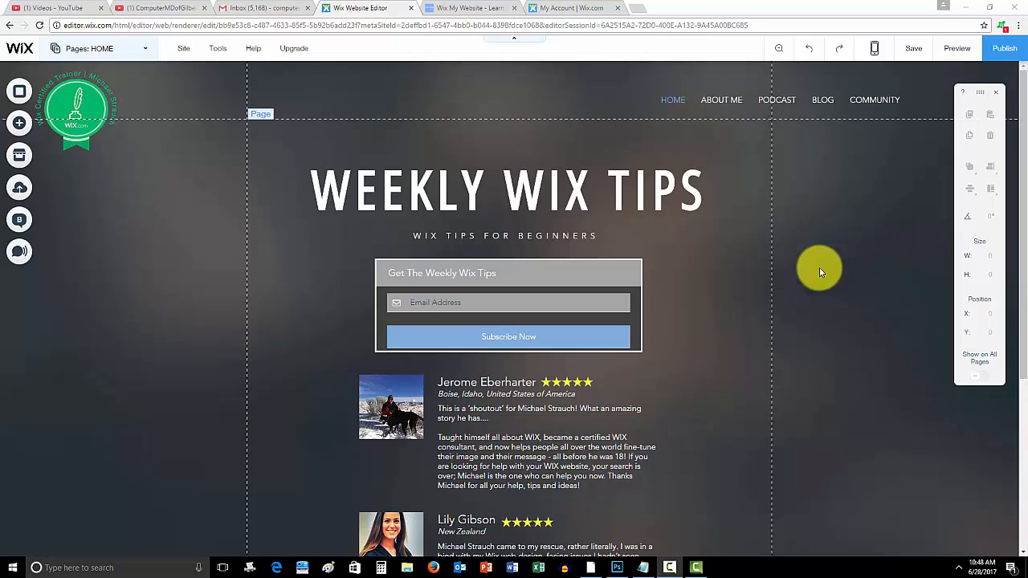
pyautogui.moveTo(790, 313)
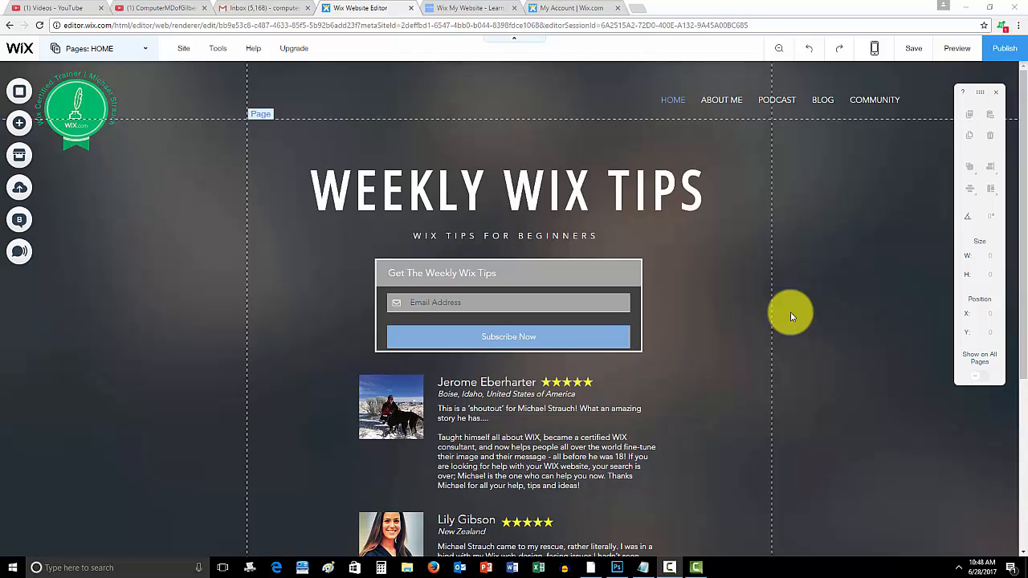
# - Browse the homepage, then bring up the List category of the add-elements catalogue
pyautogui.scroll(-3)
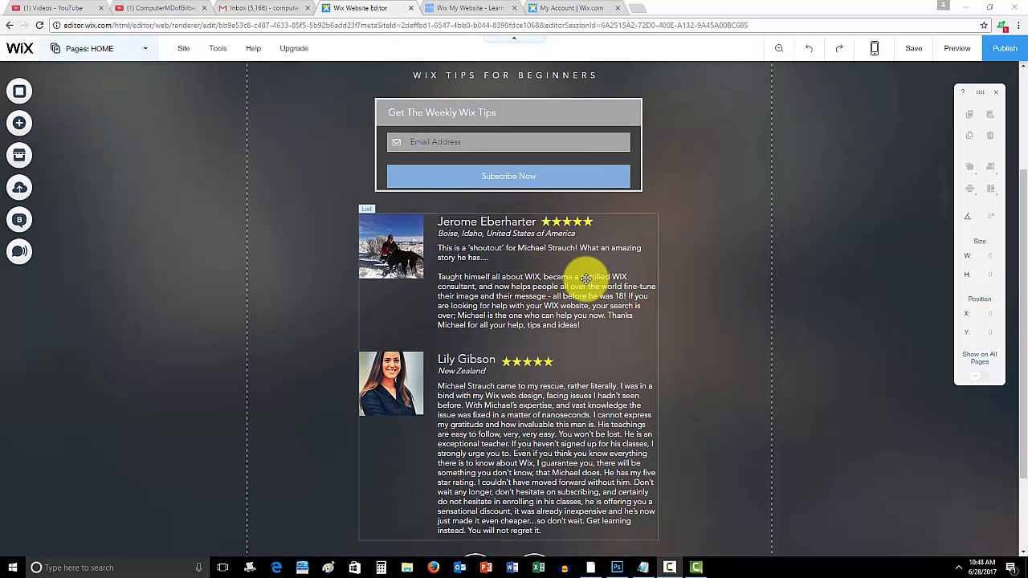
pyautogui.scroll(-3)
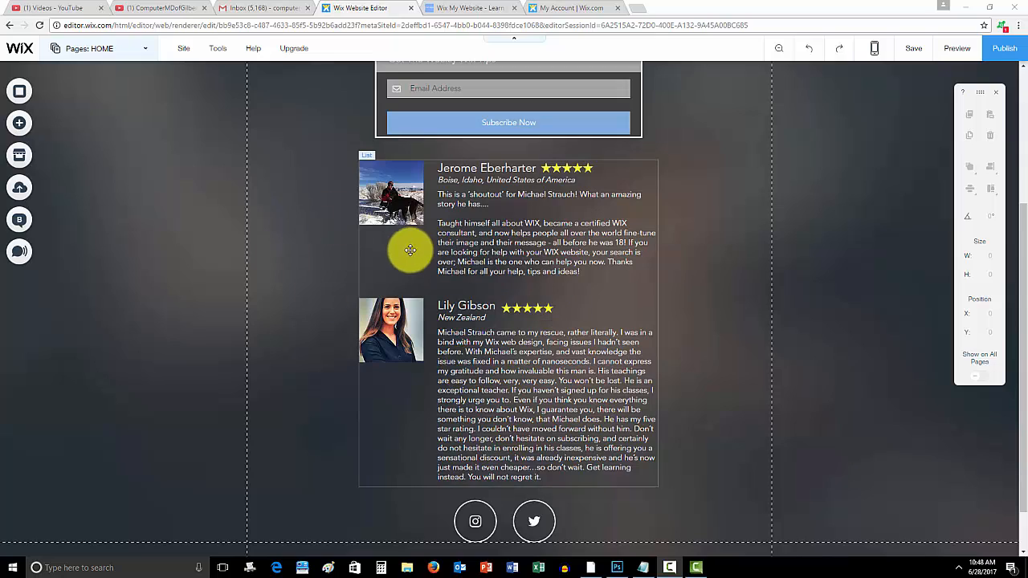
pyautogui.moveTo(360, 280)
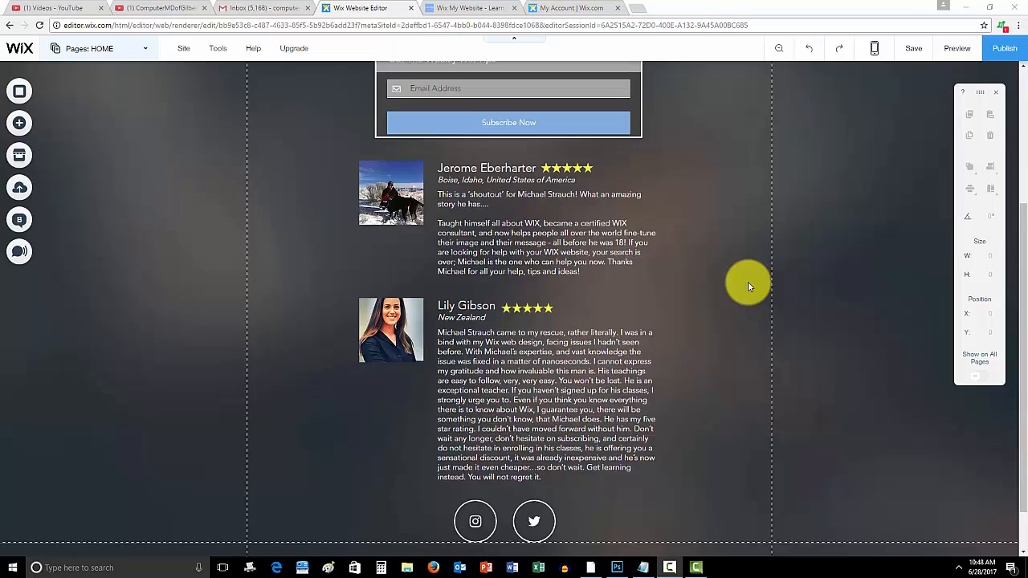
pyautogui.scroll(3)
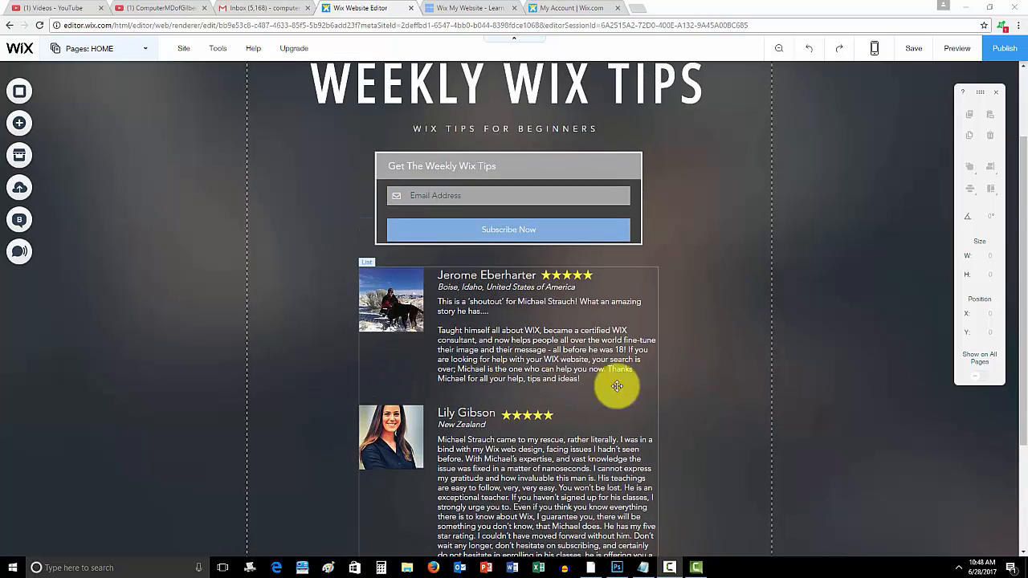
pyautogui.moveTo(697, 321)
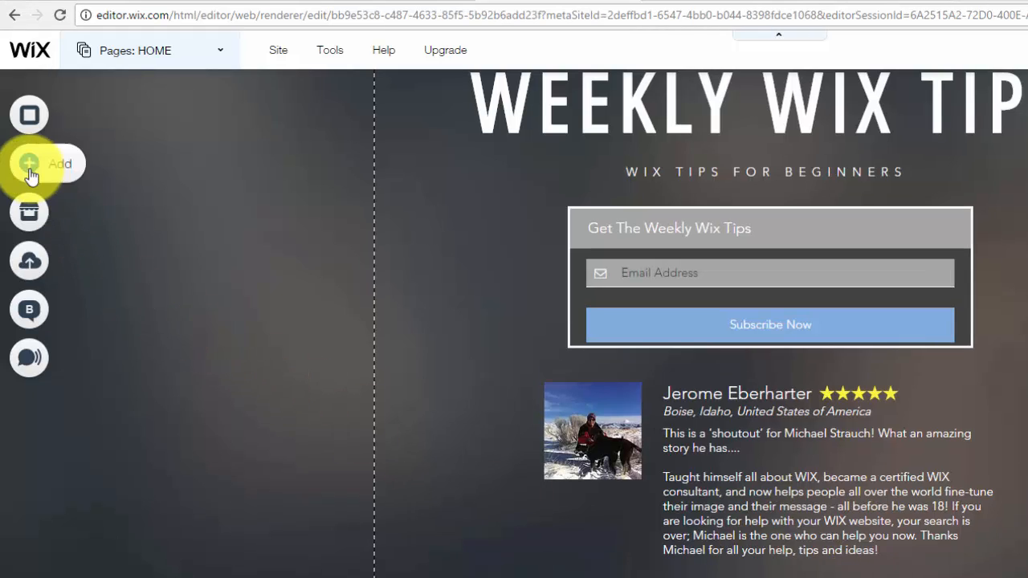
pyautogui.click(29, 164)
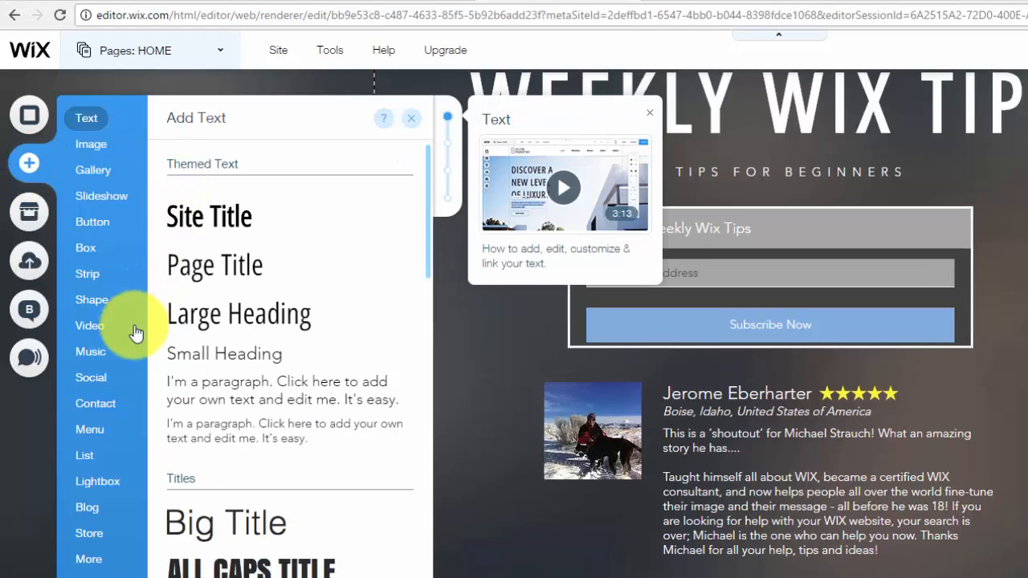
pyautogui.click(83, 456)
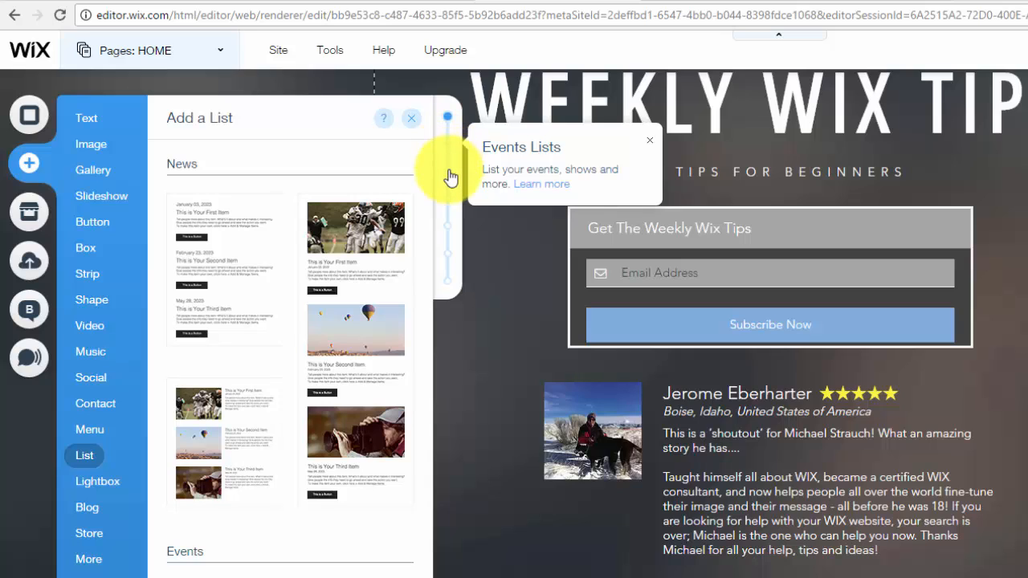
pyautogui.moveTo(448, 176)
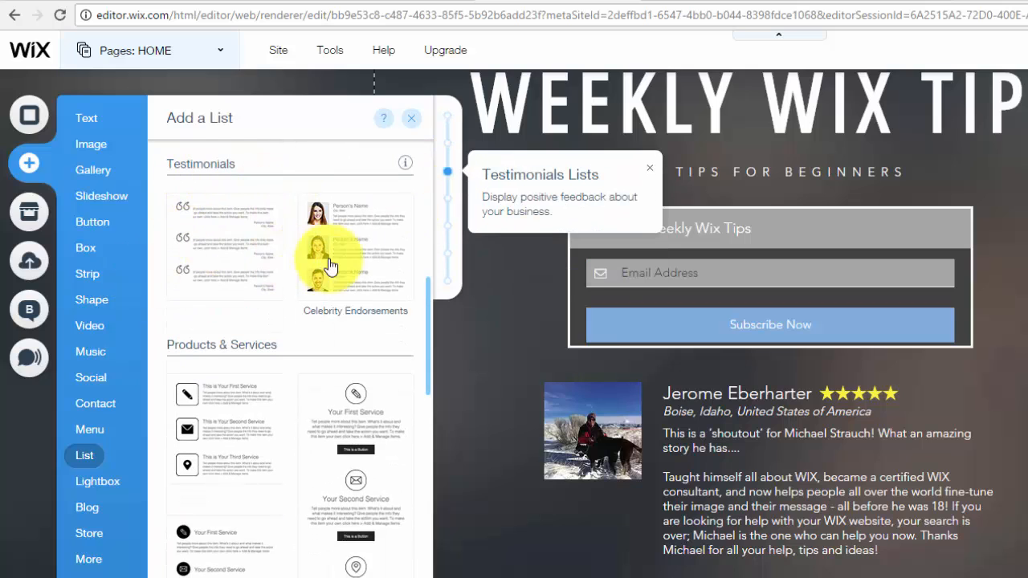
pyautogui.moveTo(334, 257)
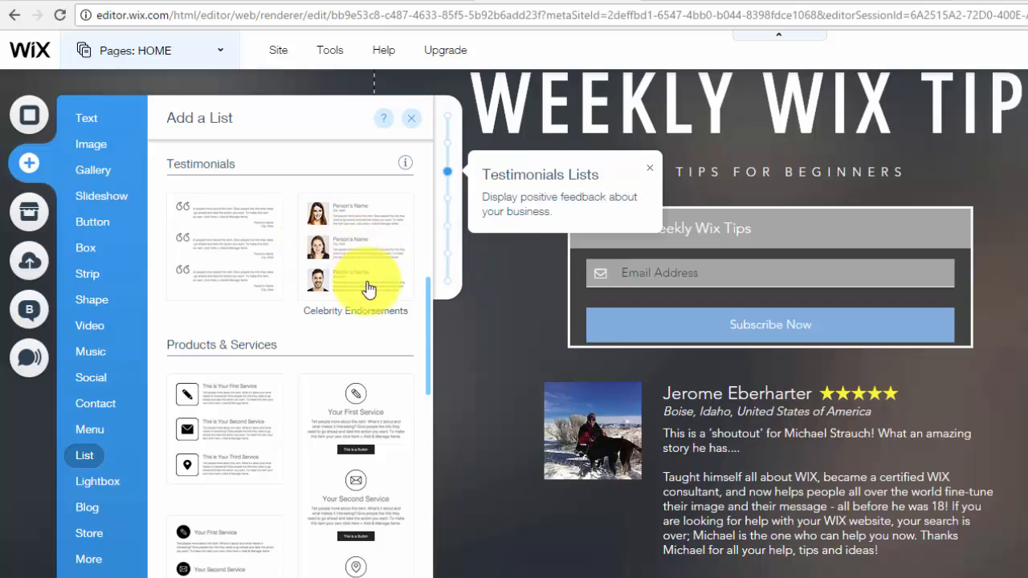
pyautogui.moveTo(225, 249)
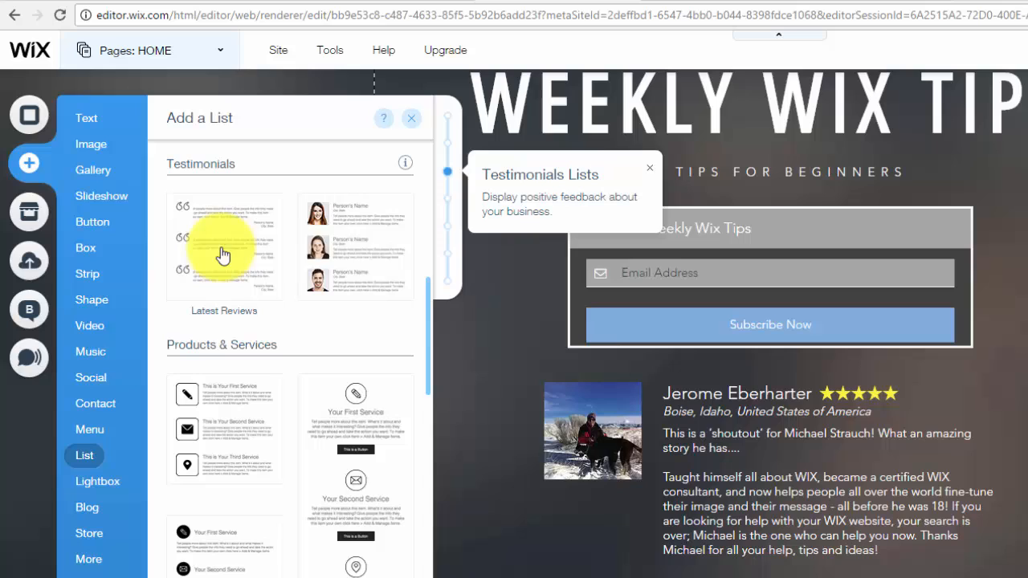
pyautogui.moveTo(190, 265)
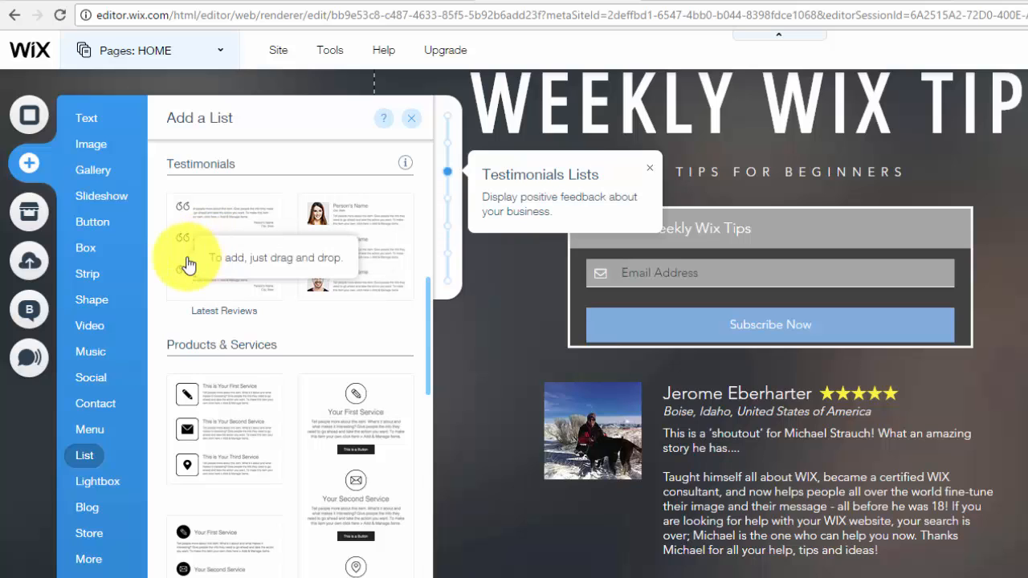
pyautogui.moveTo(389, 260)
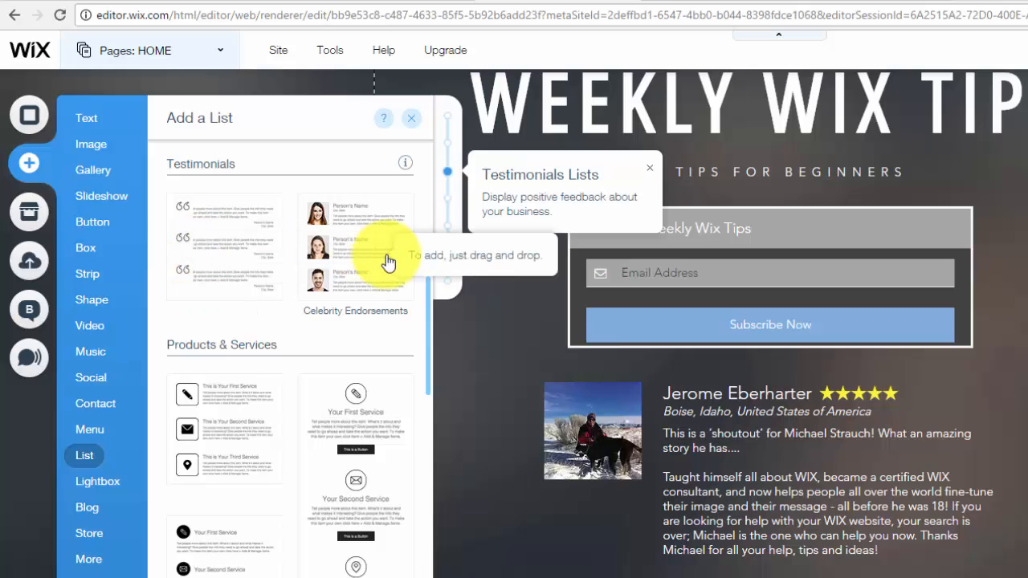
pyautogui.moveTo(297, 201)
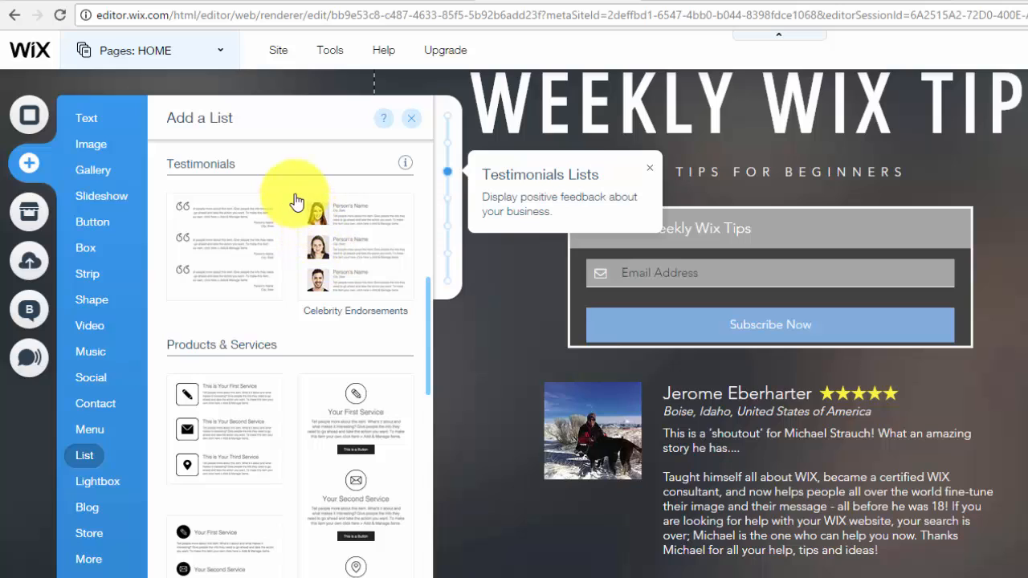
pyautogui.moveTo(299, 190)
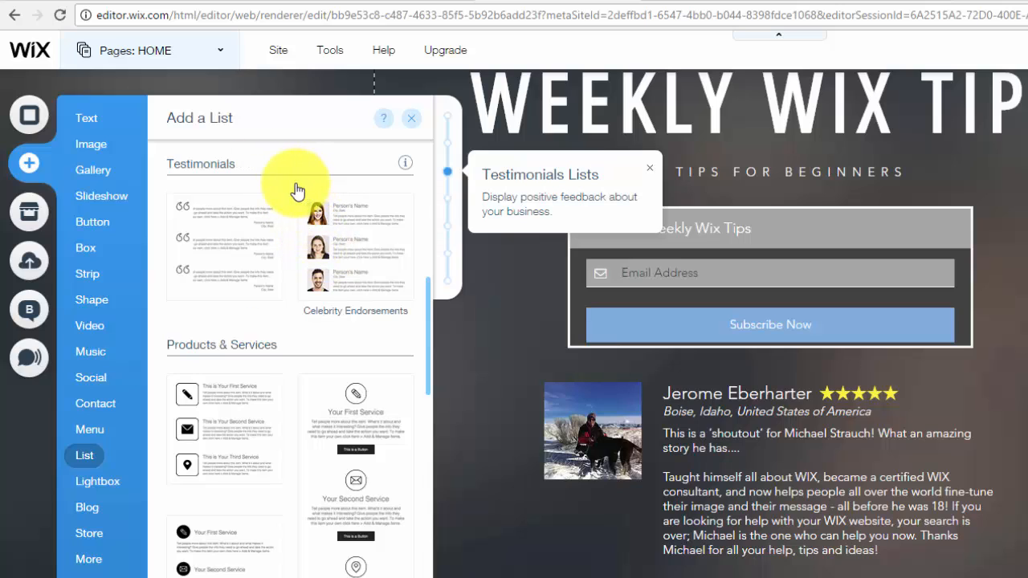
pyautogui.moveTo(365, 250)
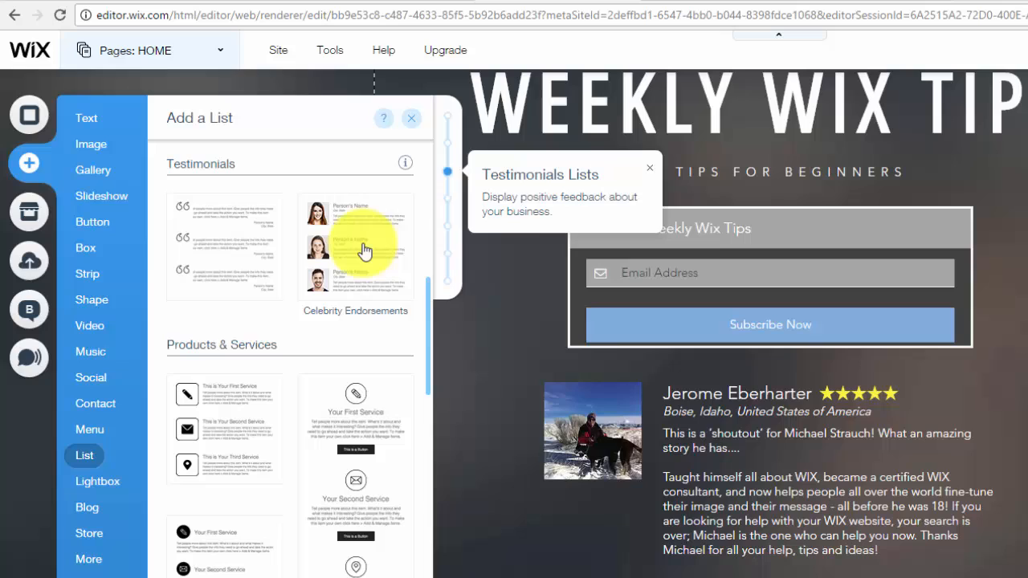
pyautogui.moveTo(366, 251)
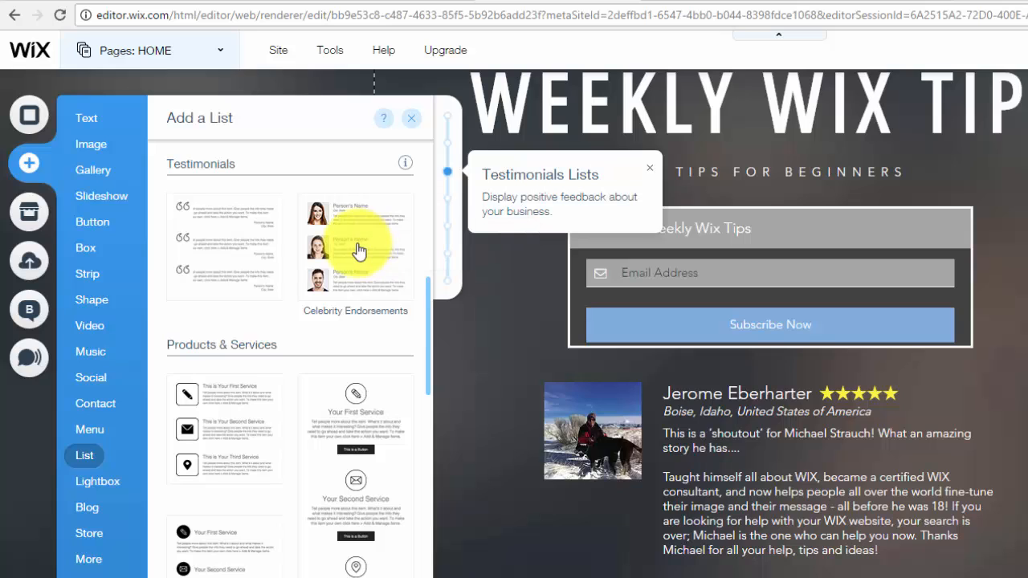
# - Add the Celebrity Endorsements testimonials list with three photo entries to the homepage
pyautogui.click(355, 244)
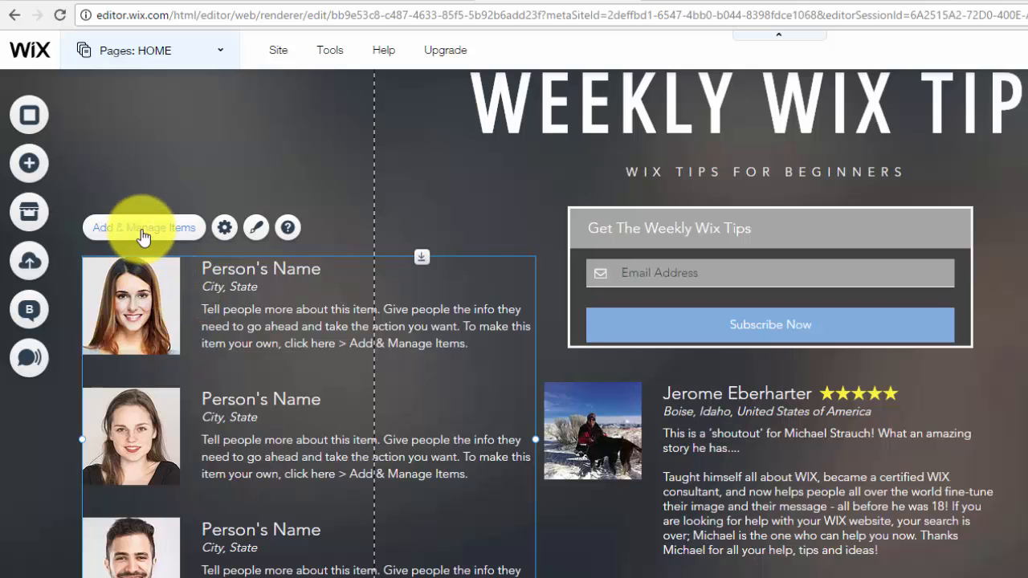
# - Bring up the Manage Items dialog listing the list's three Person's Name entries
pyautogui.click(143, 228)
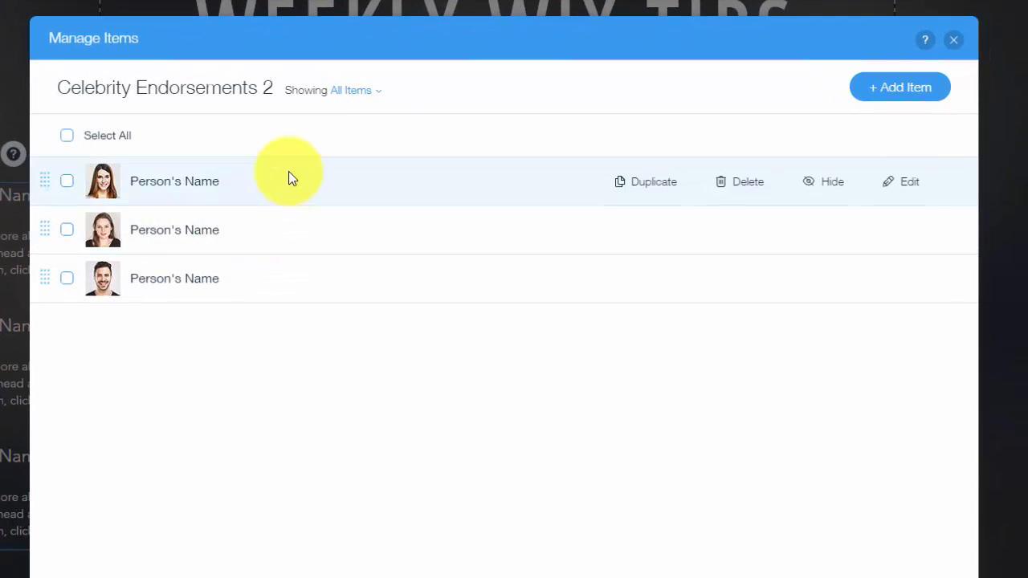
pyautogui.moveTo(265, 186)
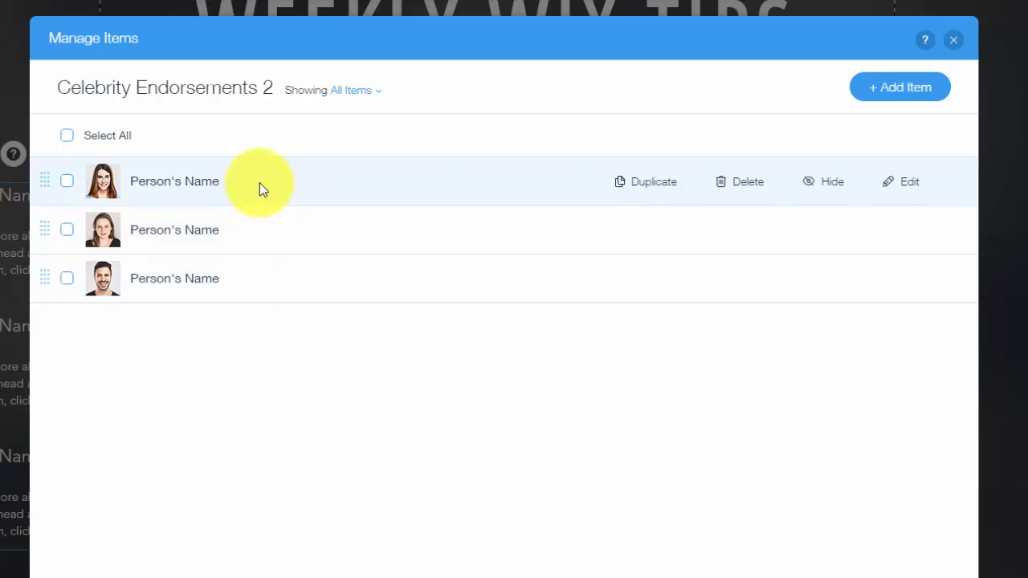
pyautogui.moveTo(273, 193)
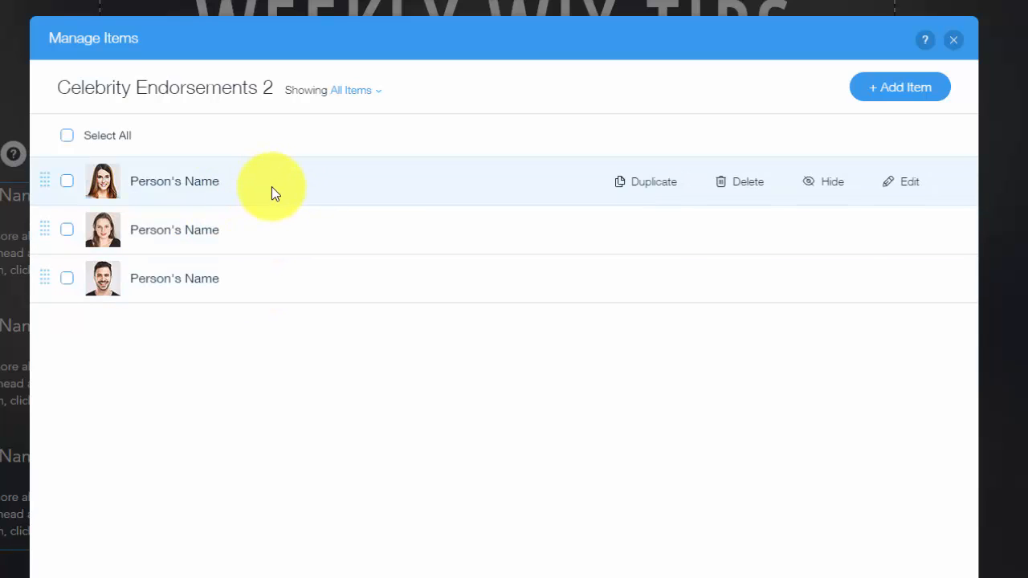
pyautogui.moveTo(173, 180)
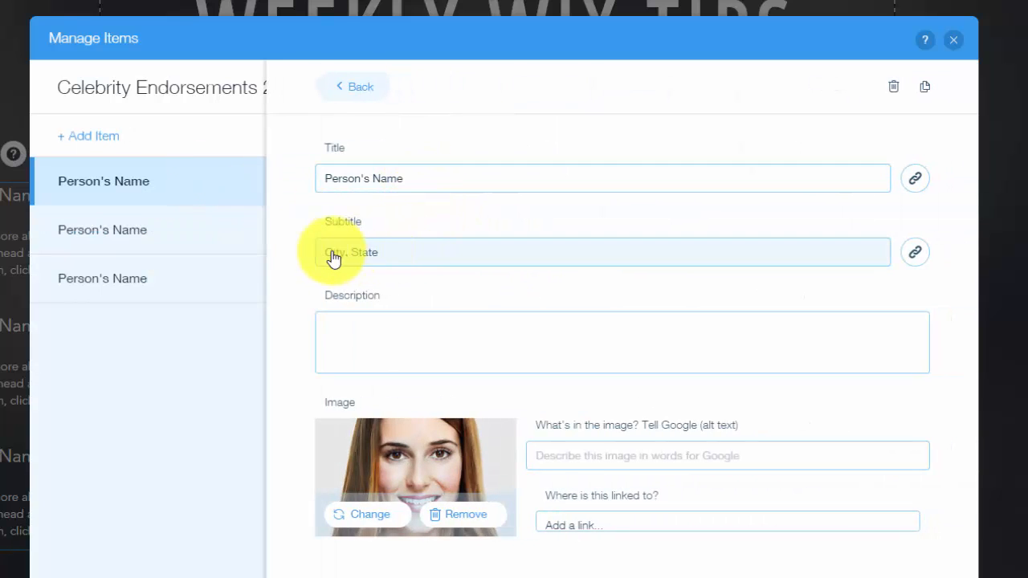
pyautogui.moveTo(281, 318)
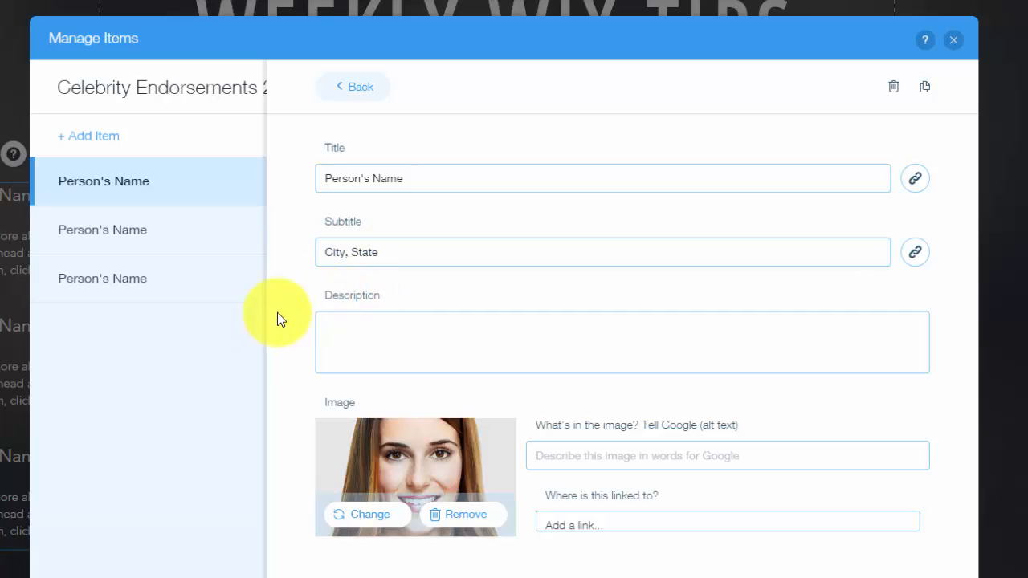
pyautogui.moveTo(329, 318)
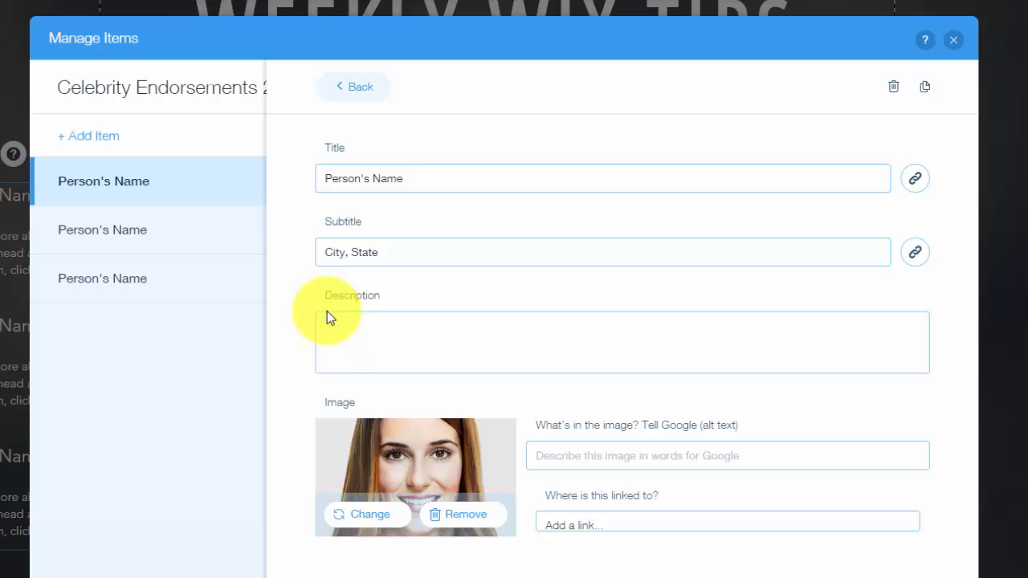
pyautogui.moveTo(402, 252)
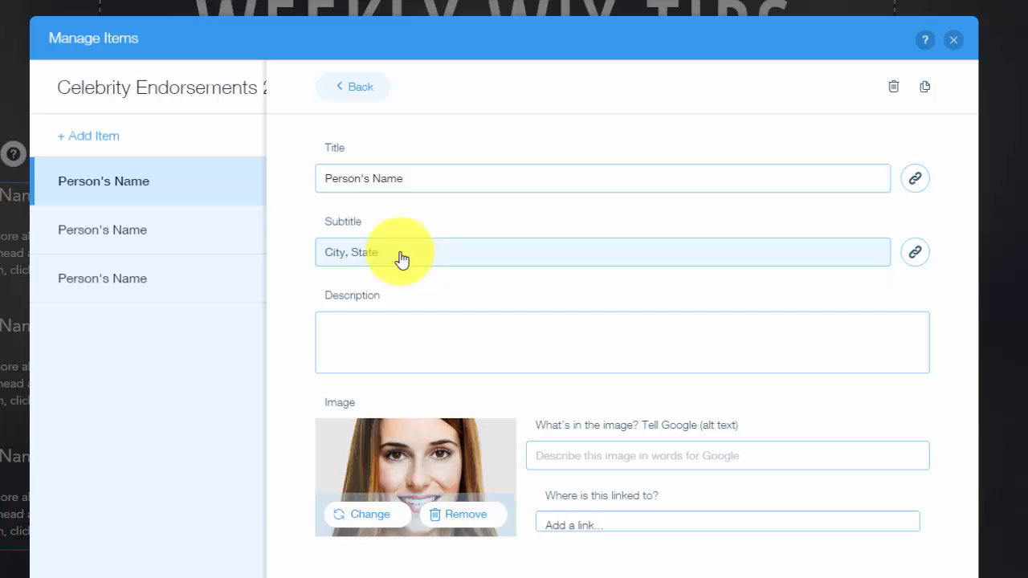
pyautogui.moveTo(415, 261)
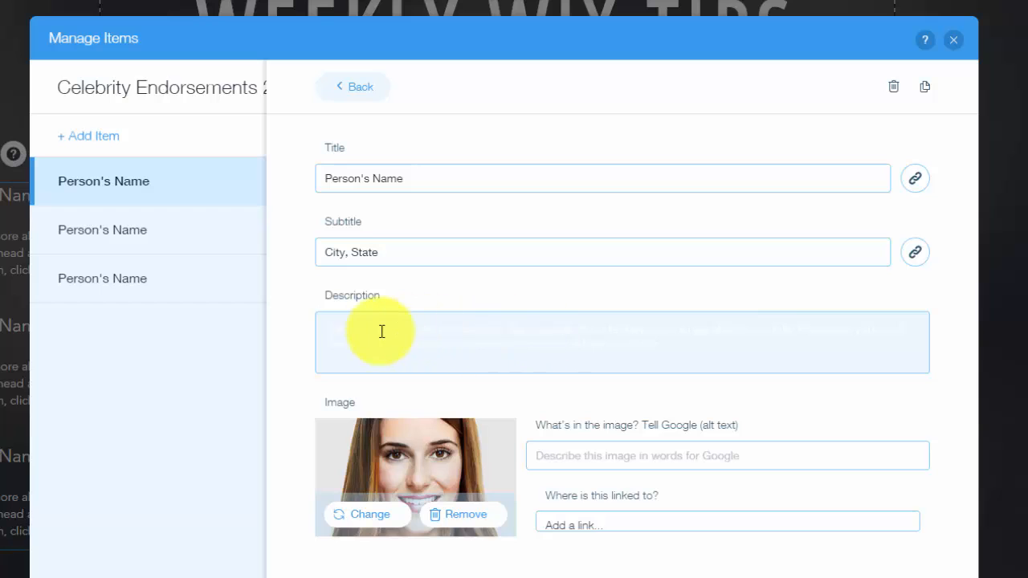
pyautogui.moveTo(408, 344)
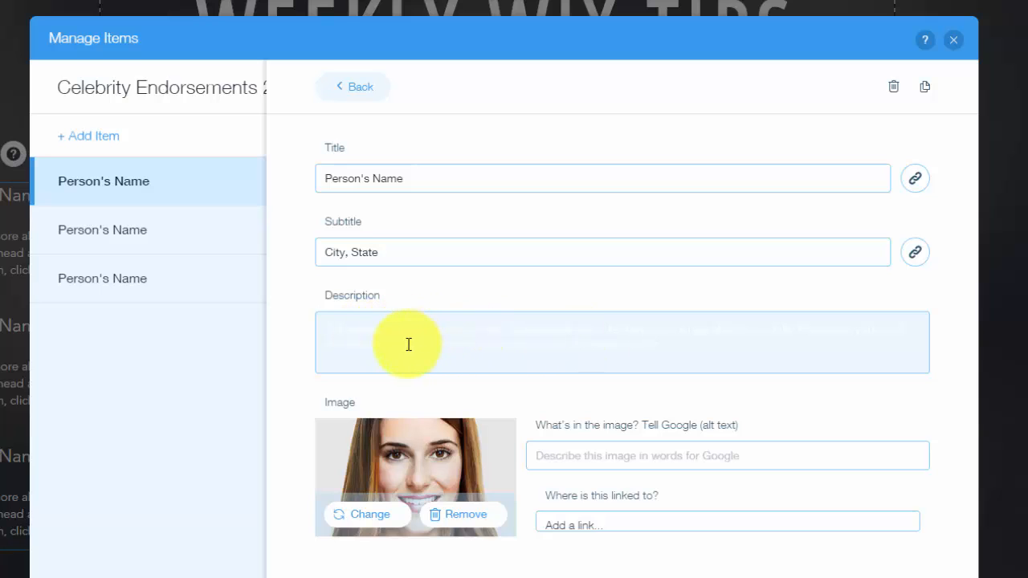
# - Start editing the first entry's Description field and review its Image fields
pyautogui.click(408, 344)
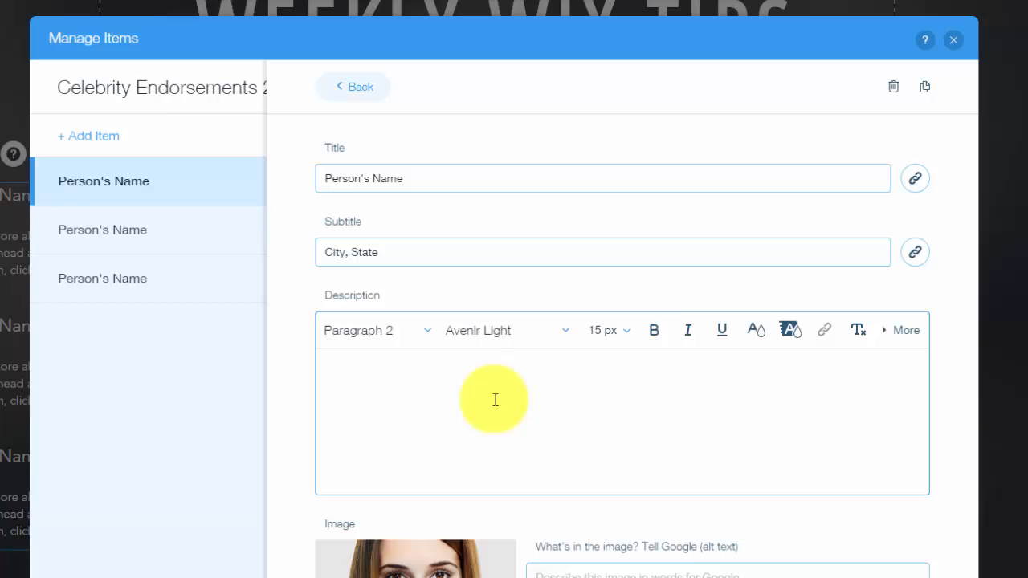
pyautogui.scroll(-3)
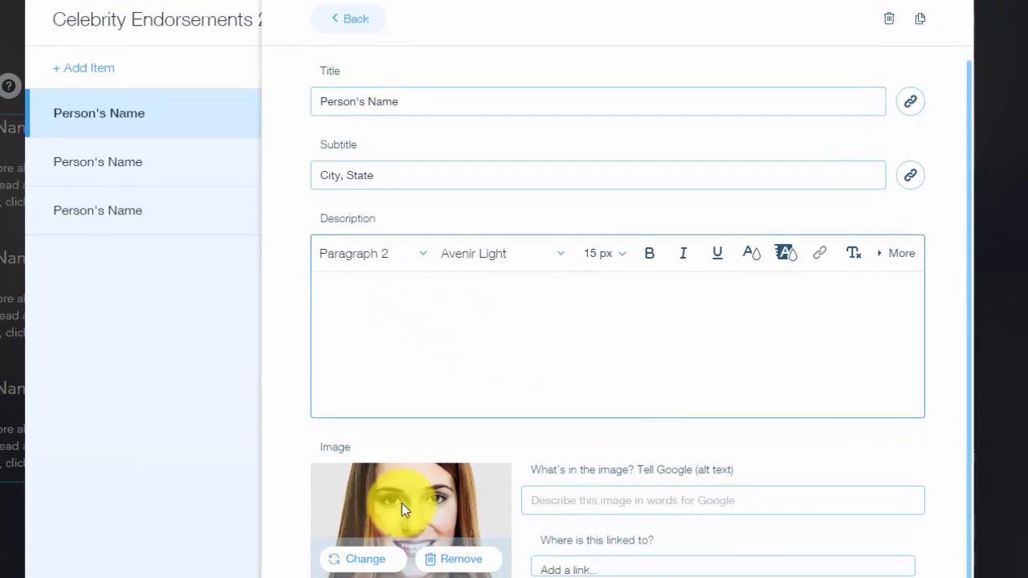
pyautogui.scroll(-3)
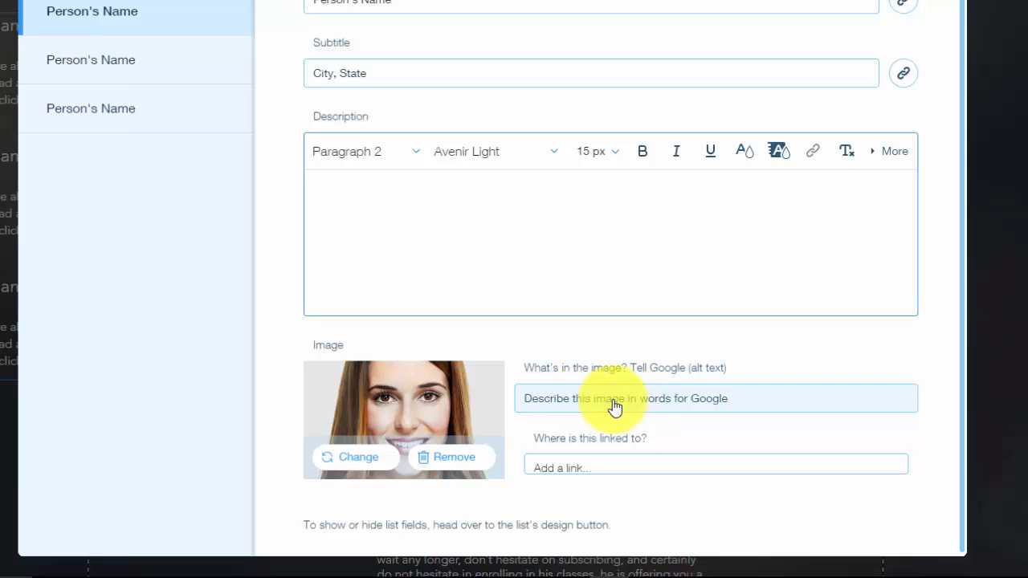
pyautogui.moveTo(625, 408)
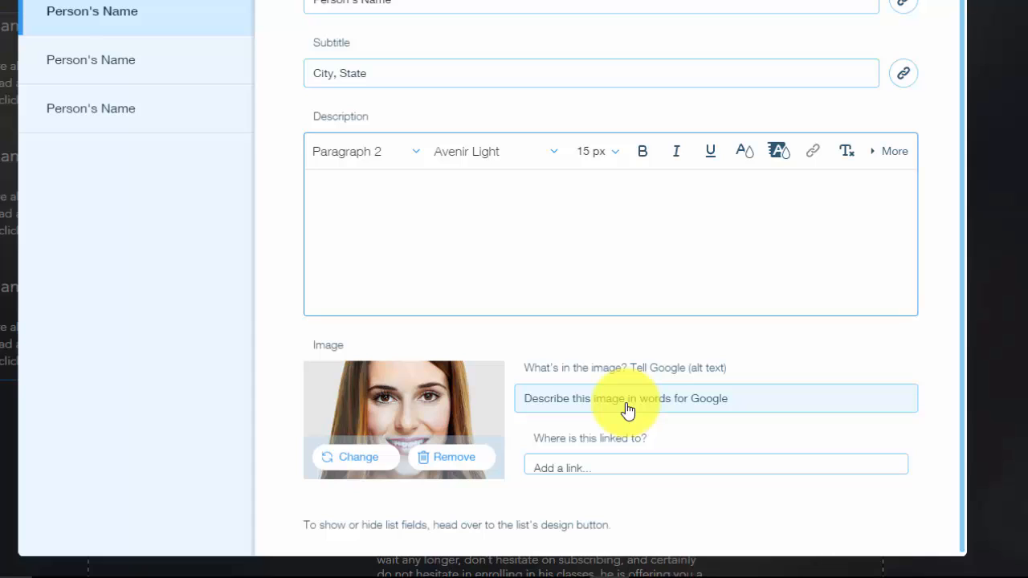
pyautogui.moveTo(866, 313)
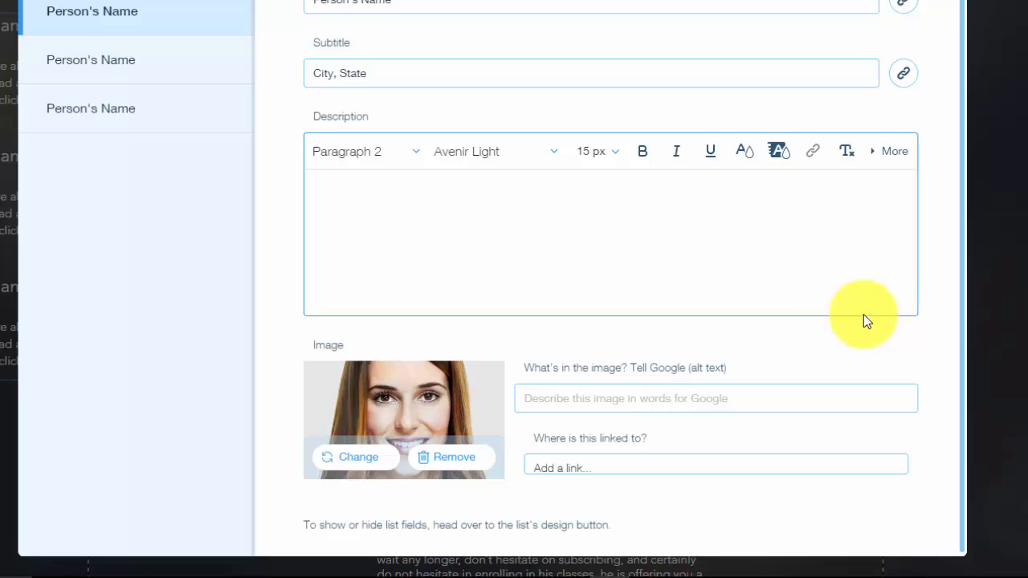
pyautogui.moveTo(852, 373)
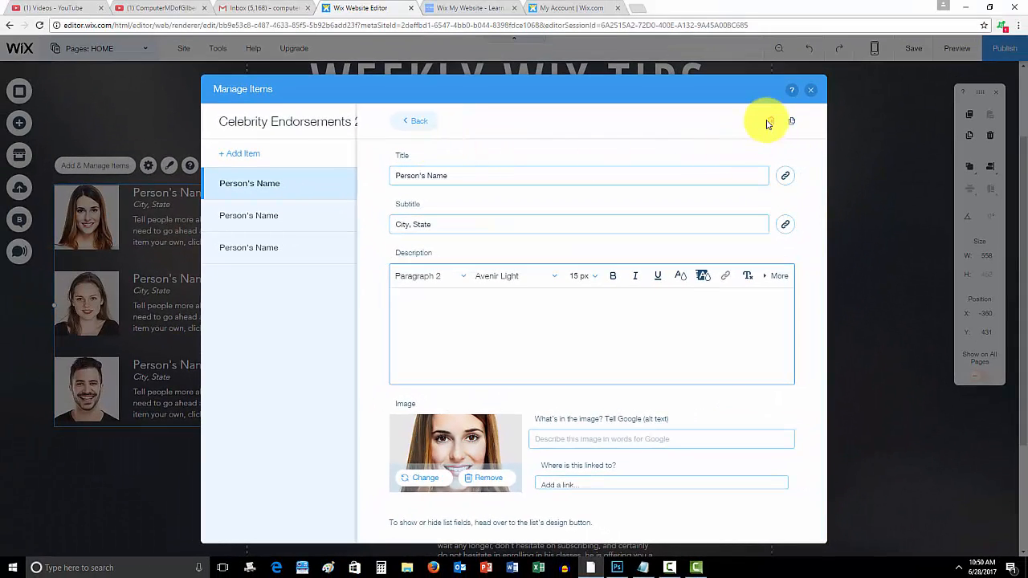
pyautogui.moveTo(790, 125)
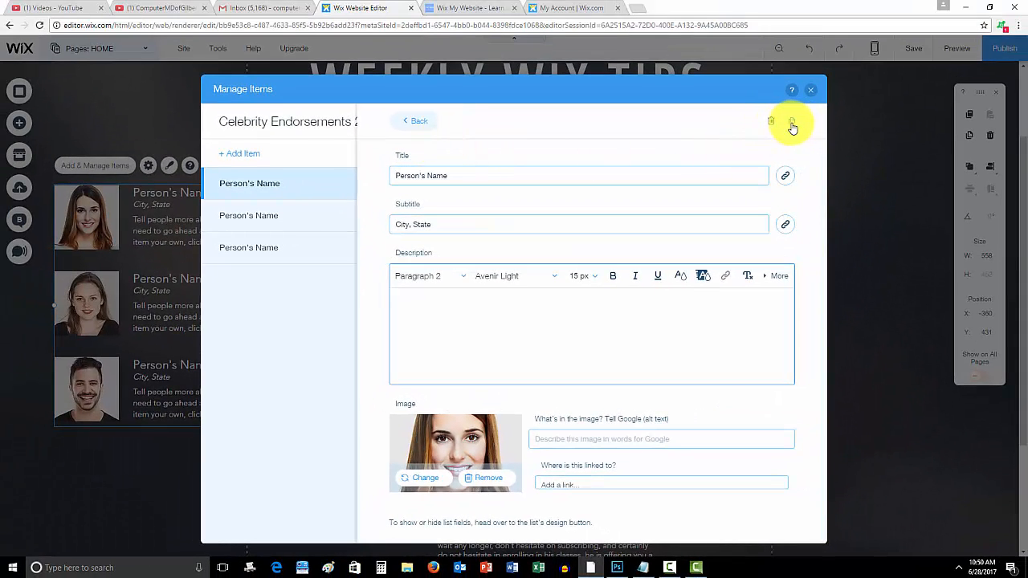
# - Return to the item list with the new fourth entry and close the item manager
pyautogui.click(415, 120)
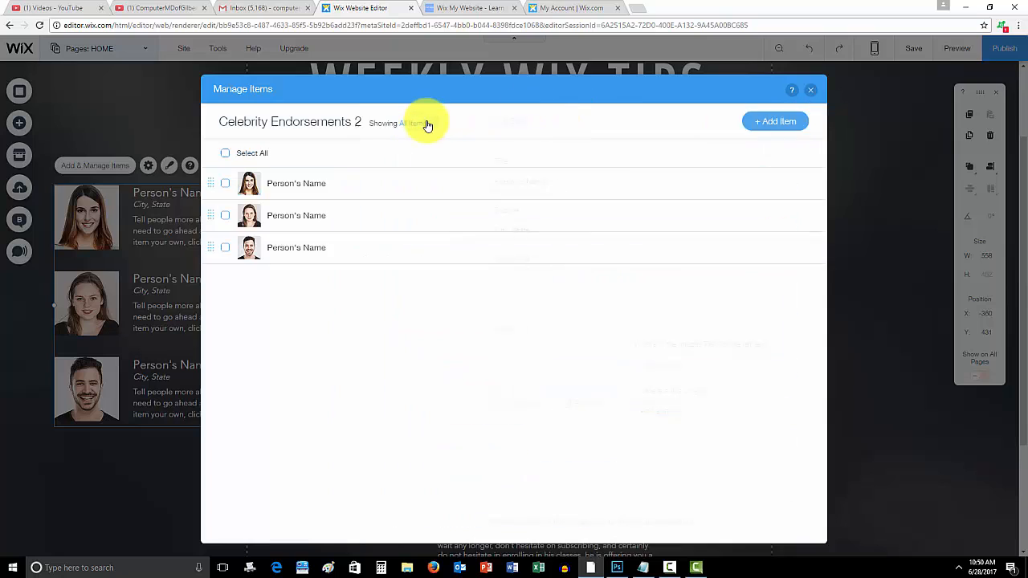
pyautogui.moveTo(418, 216)
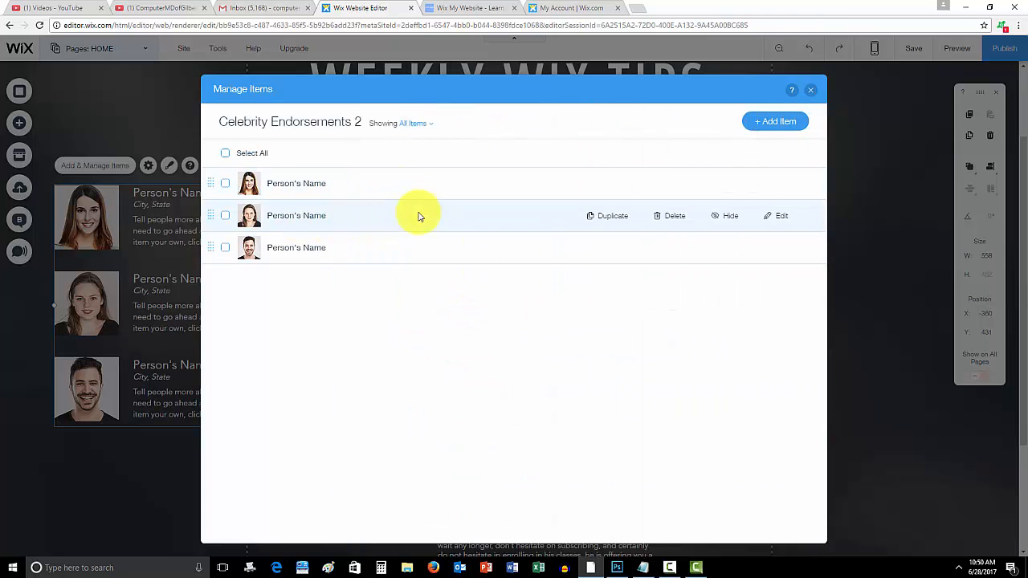
pyautogui.moveTo(447, 244)
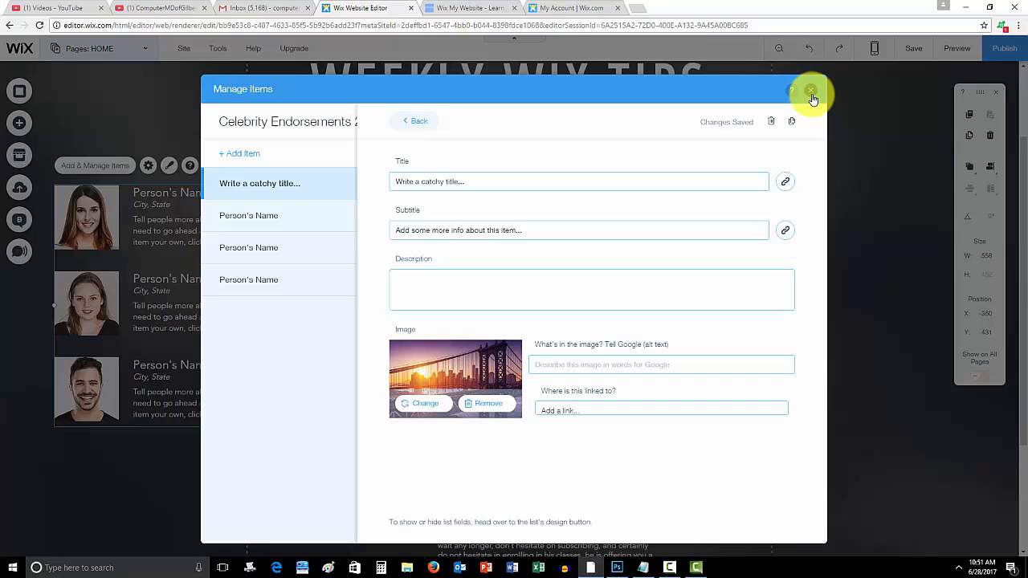
pyautogui.click(812, 90)
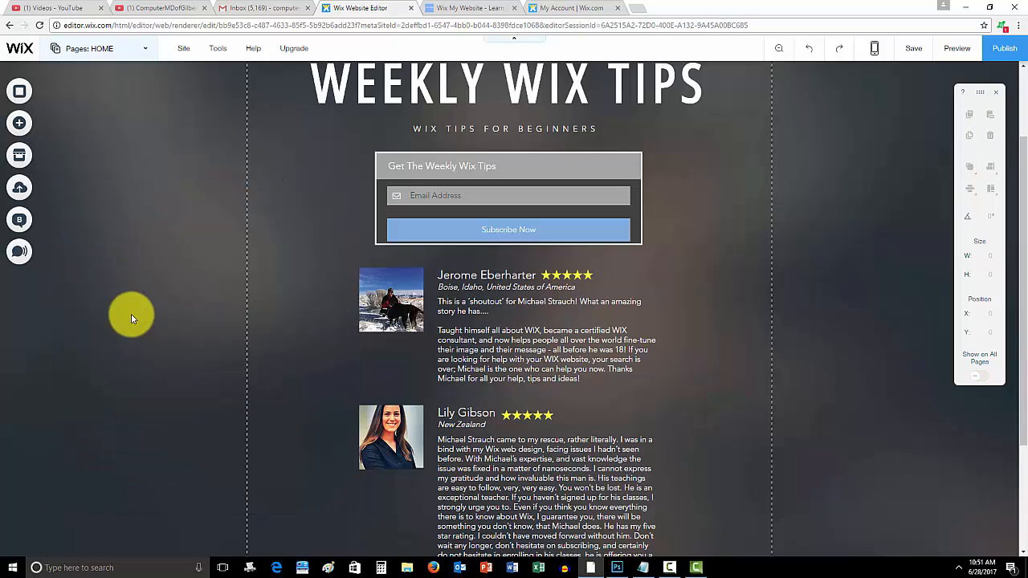
pyautogui.scroll(3)
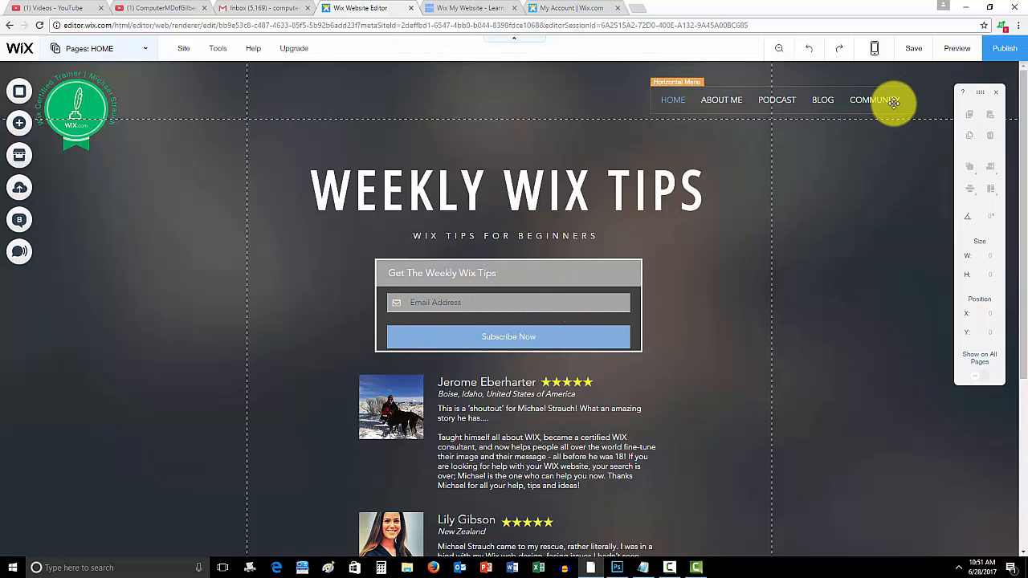
pyautogui.moveTo(721, 99)
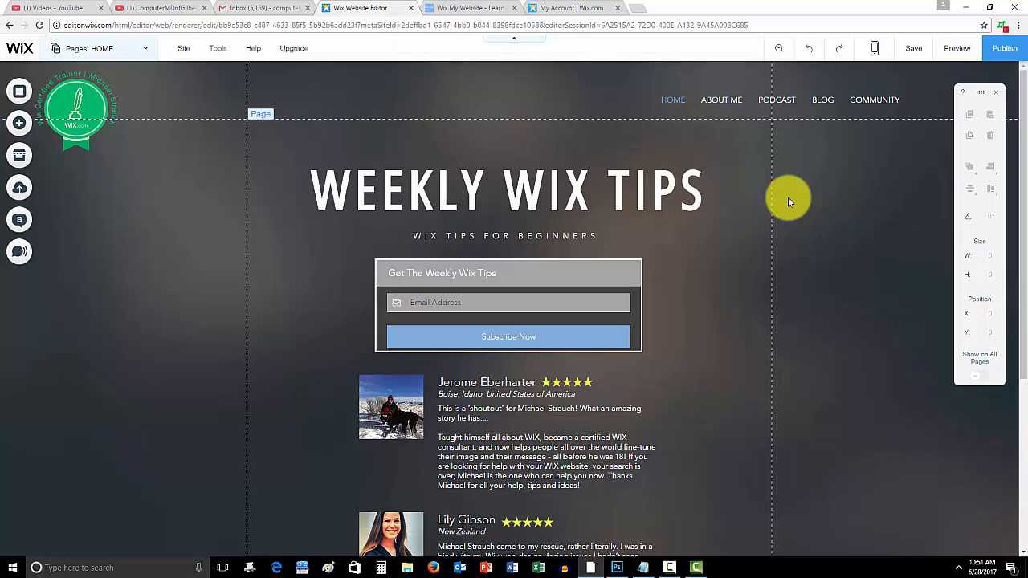
pyautogui.moveTo(665, 549)
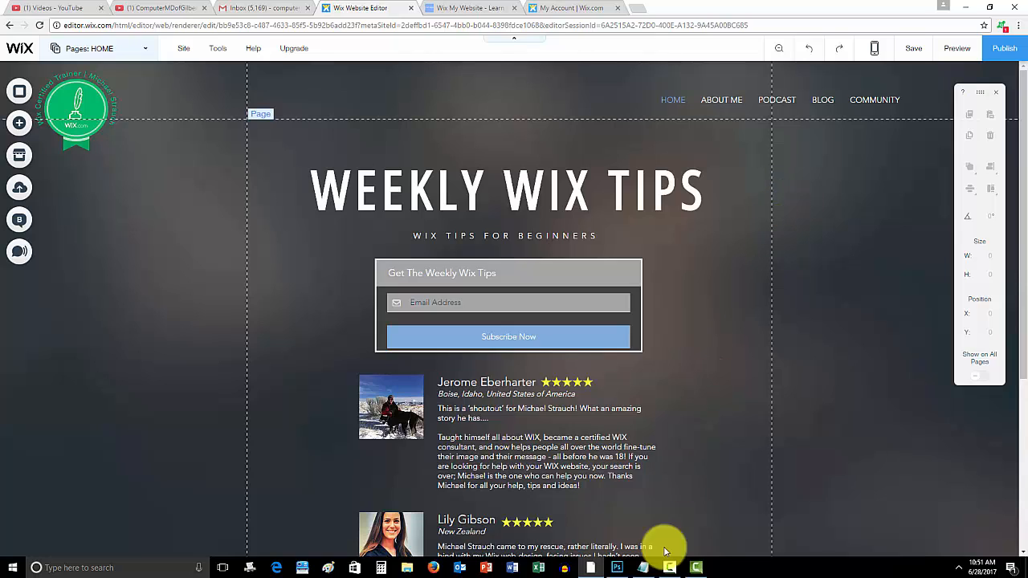